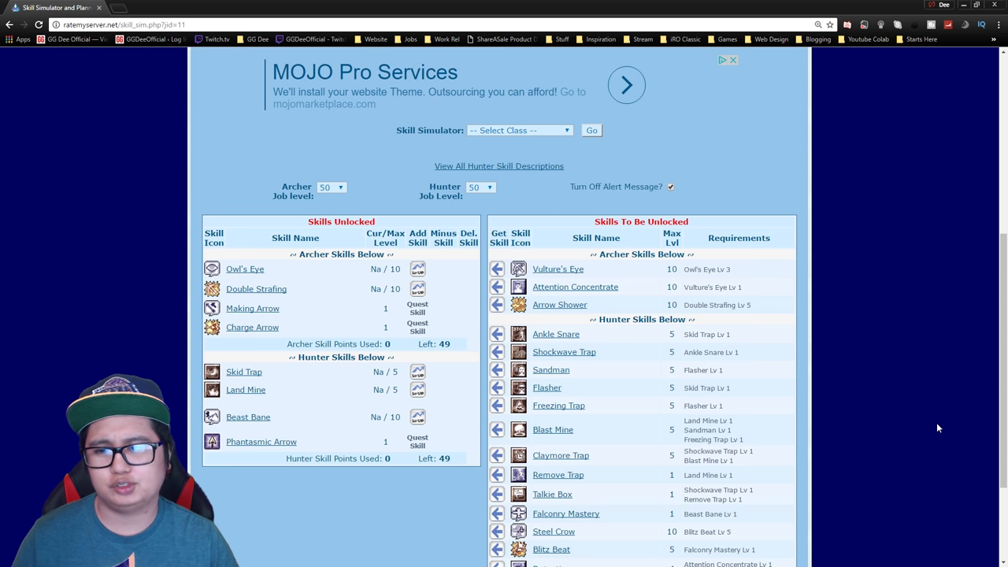
Spend 25 archer points: Vulture's Eye and Double Strafing at 10, some Owl's Eye and Attention Concentrate.
scroll("down", 3)
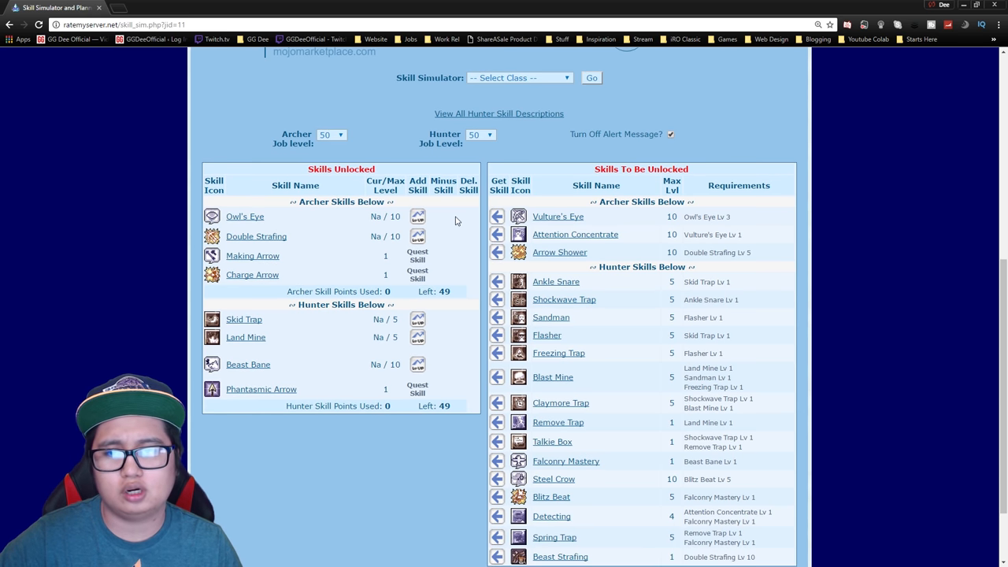
left_click(418, 216)
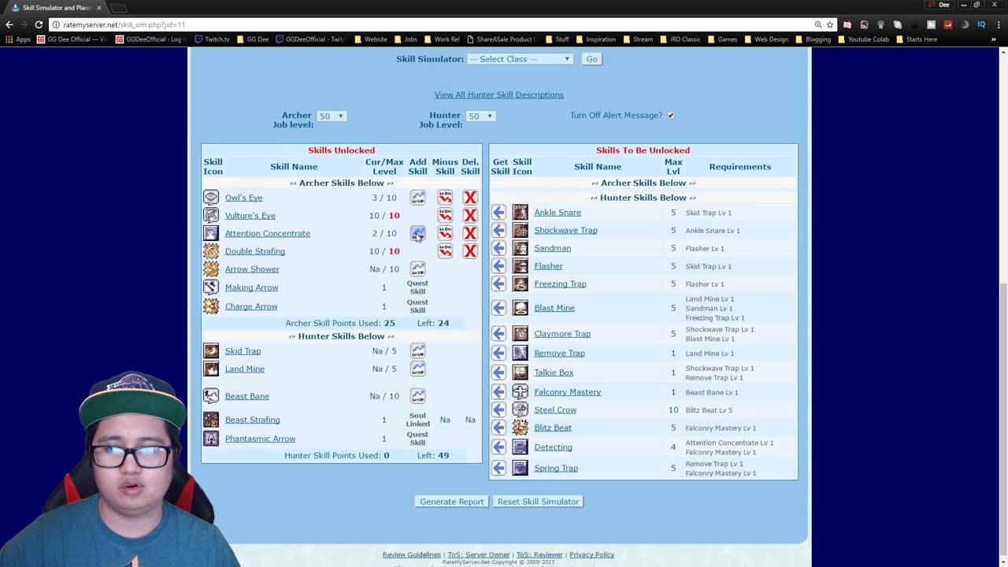
Max Owl's Eye and Attention Concentrate at 10 and raise Arrow Shower to 9, using all 49 archer points.
left_click(418, 233)
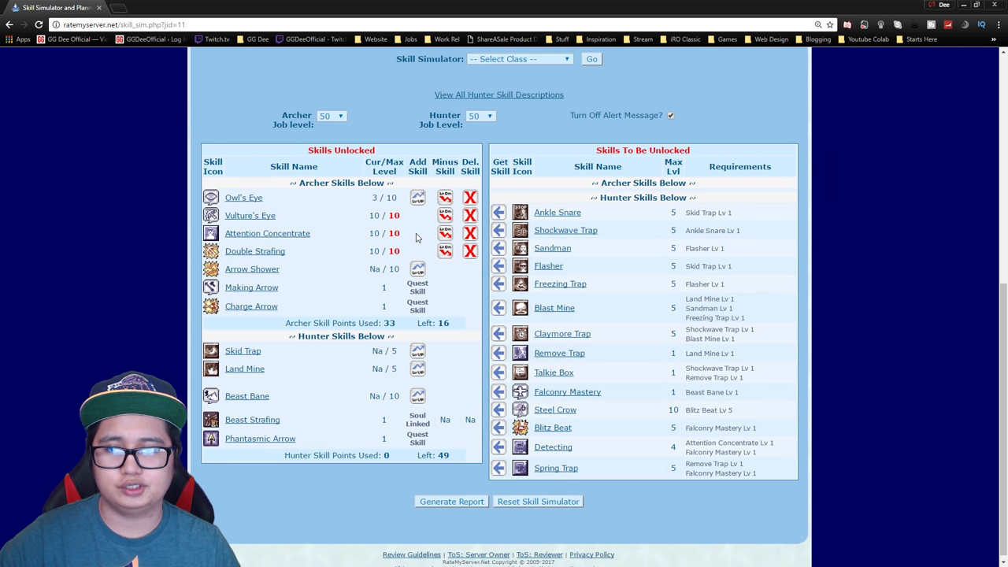
left_click(417, 197)
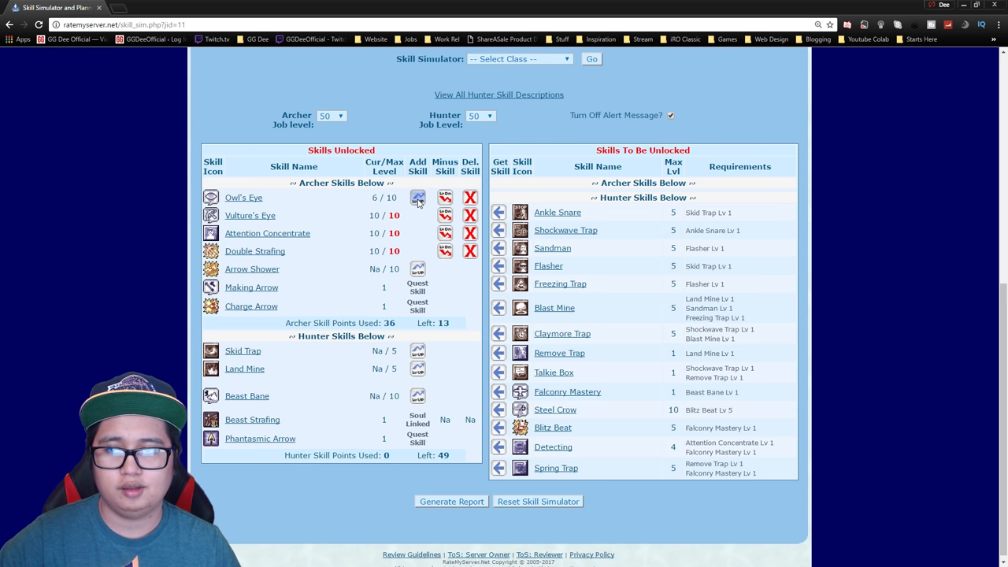
left_click(415, 197)
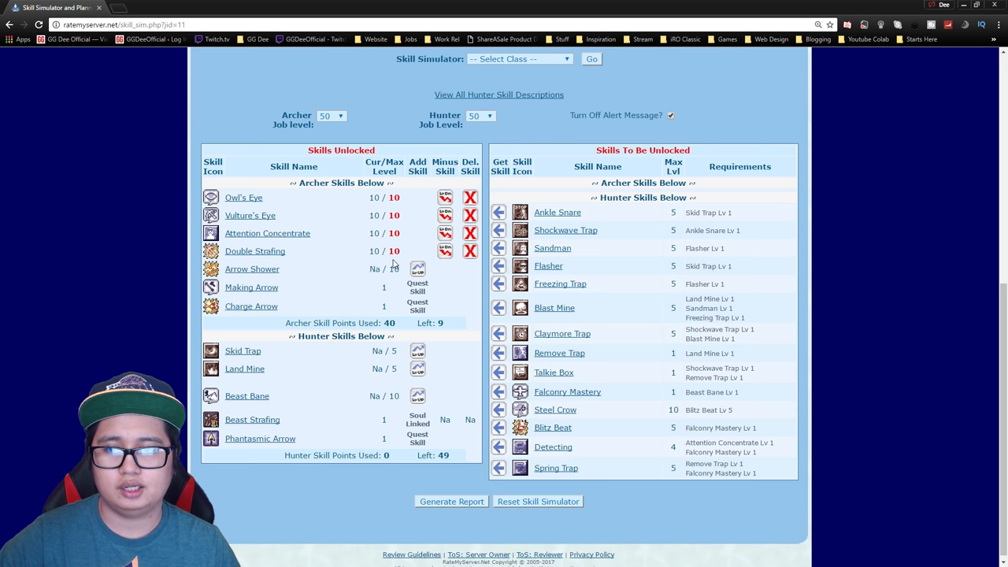
left_click(417, 268)
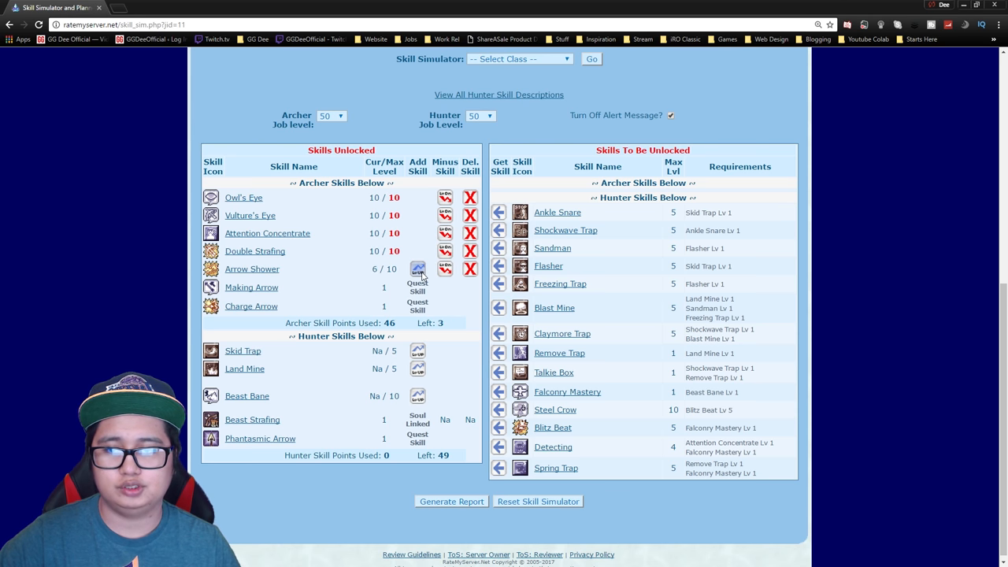
left_click(417, 268)
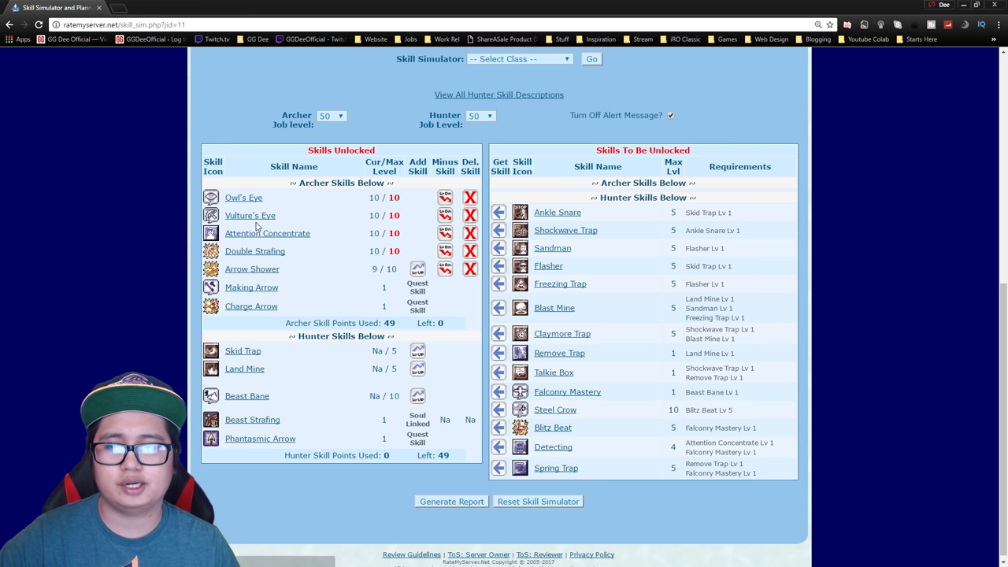
mouse_move(279, 224)
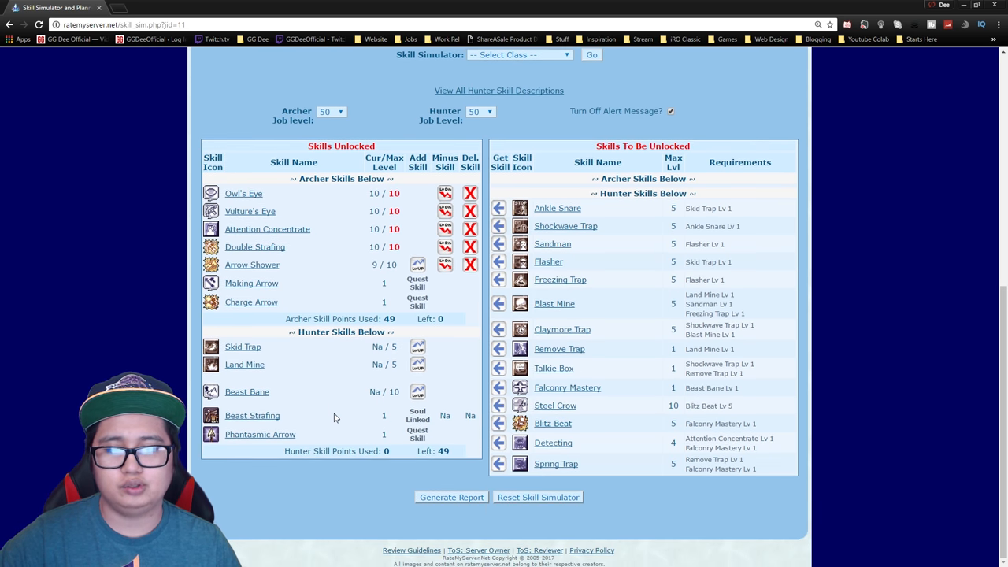
mouse_move(546, 268)
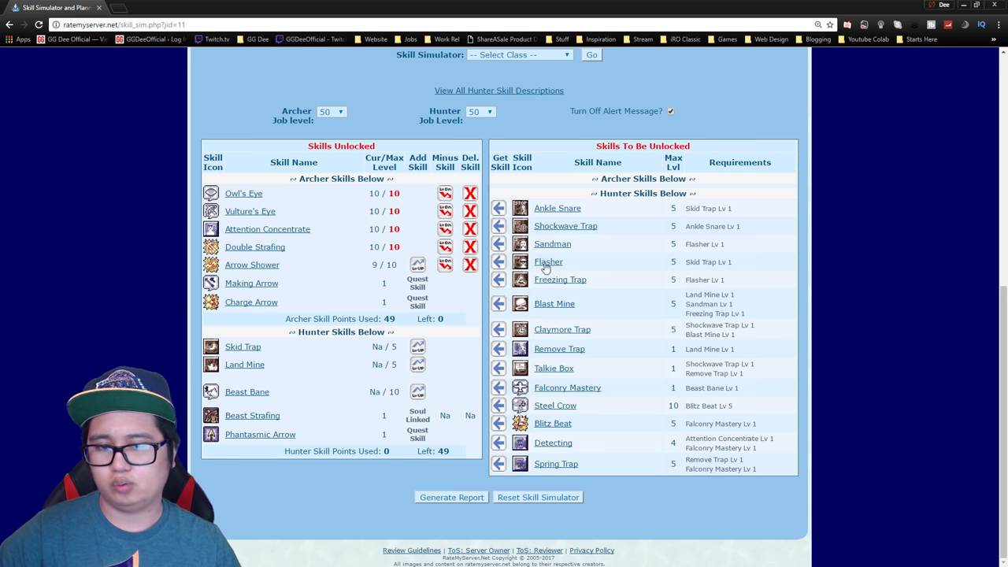
mouse_move(640, 208)
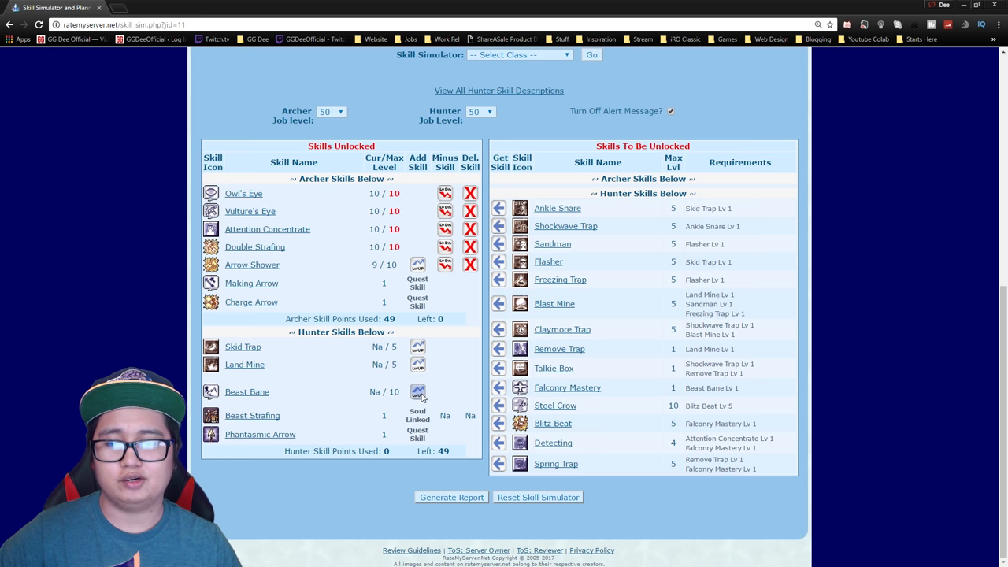
Put hunter points into Steel Crow 10, Blitz Beat 5, and one level each of Beast Bane and Detecting.
left_click(418, 391)
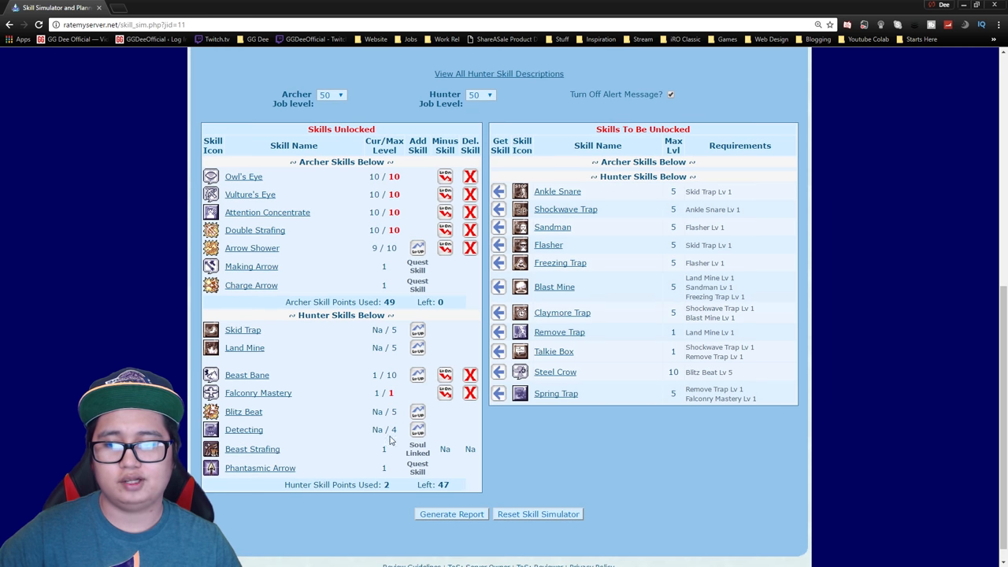
left_click(416, 410)
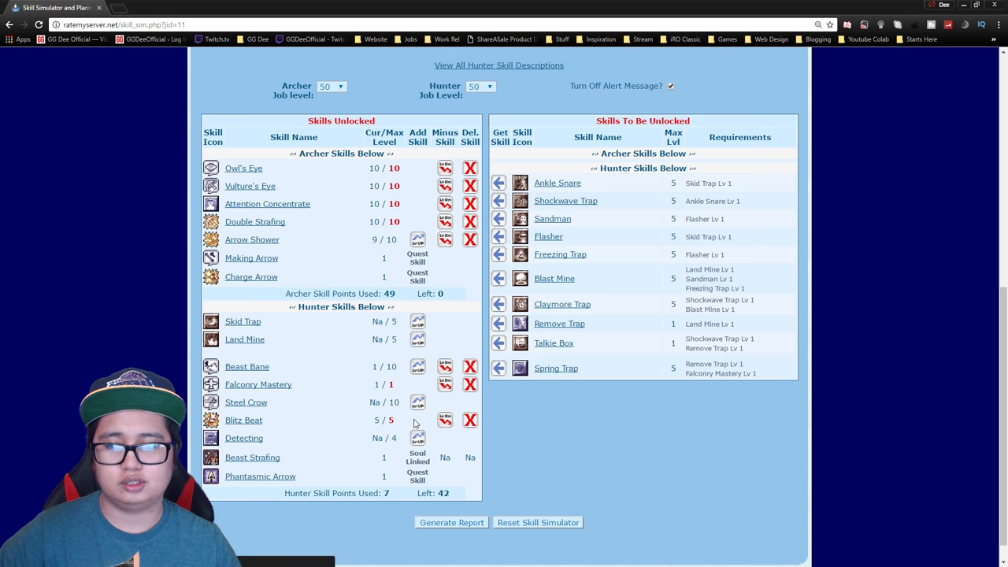
mouse_move(326, 422)
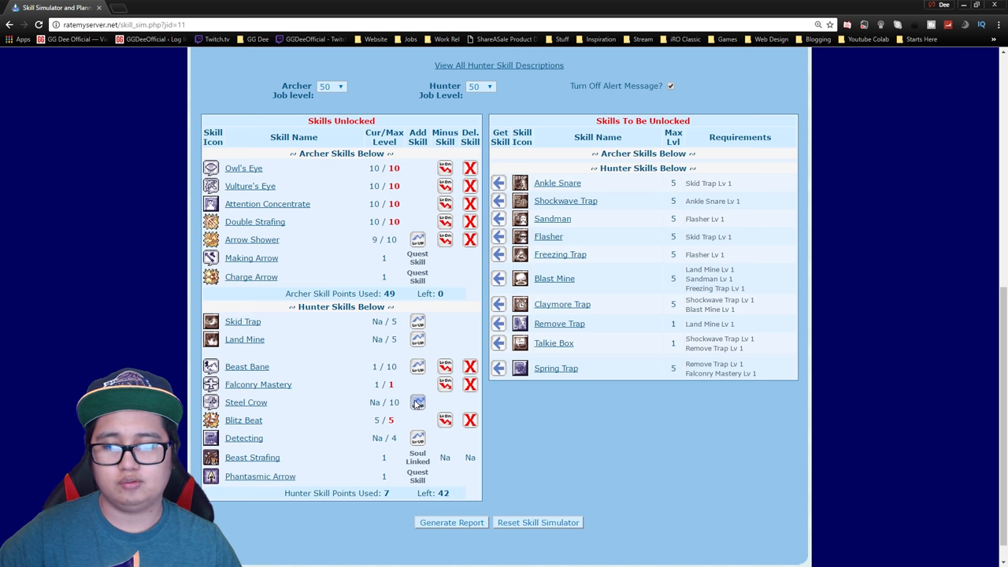
left_click(417, 403)
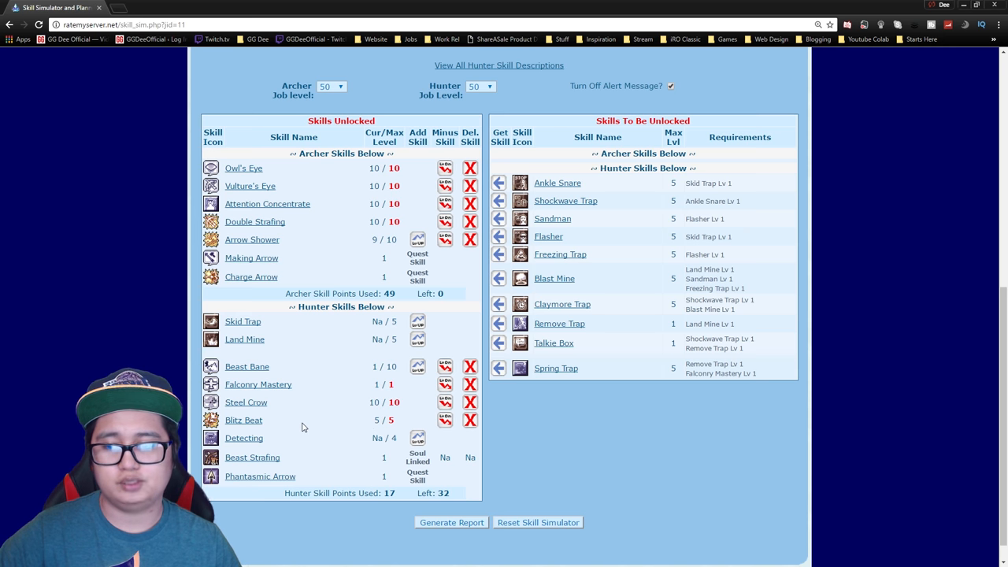
left_click(418, 438)
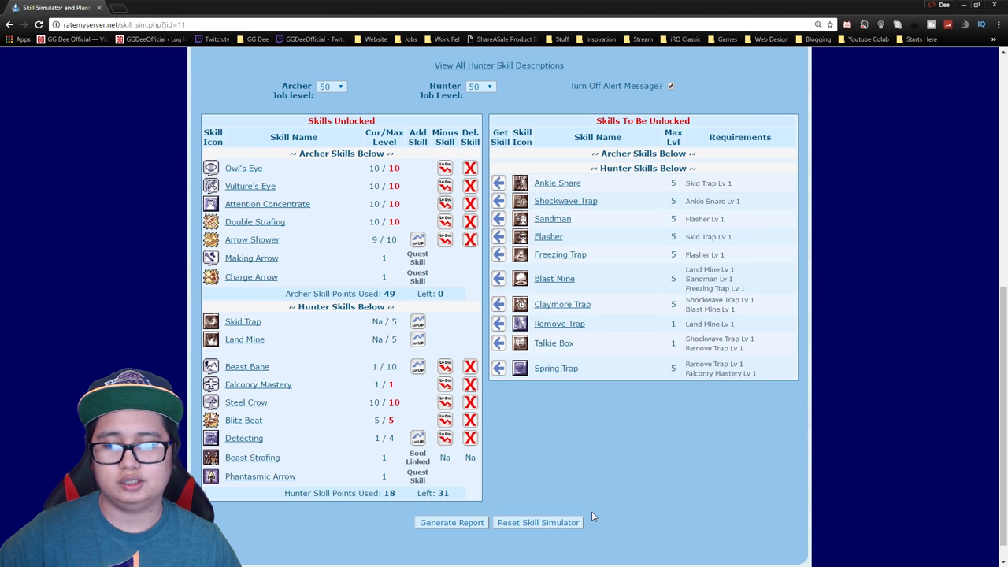
mouse_move(581, 463)
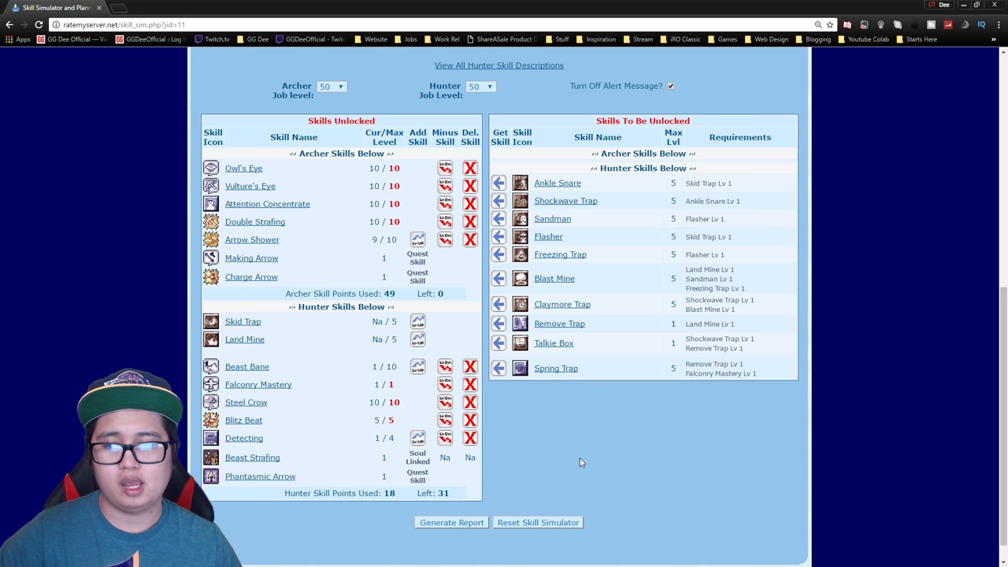
mouse_move(644, 233)
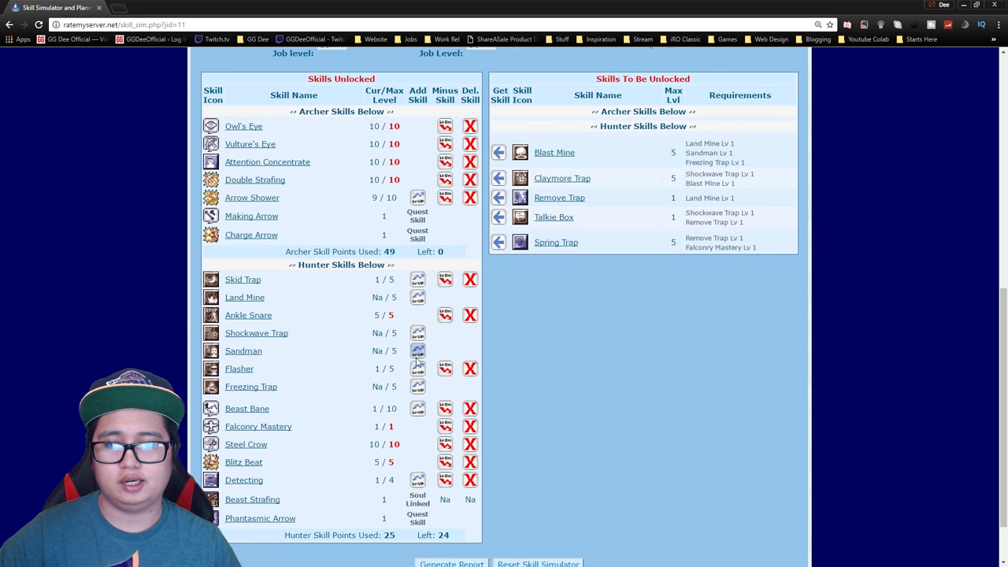
Max Sandman at 5 alongside the other trap skills, bringing hunter points used to 30.
left_click(419, 350)
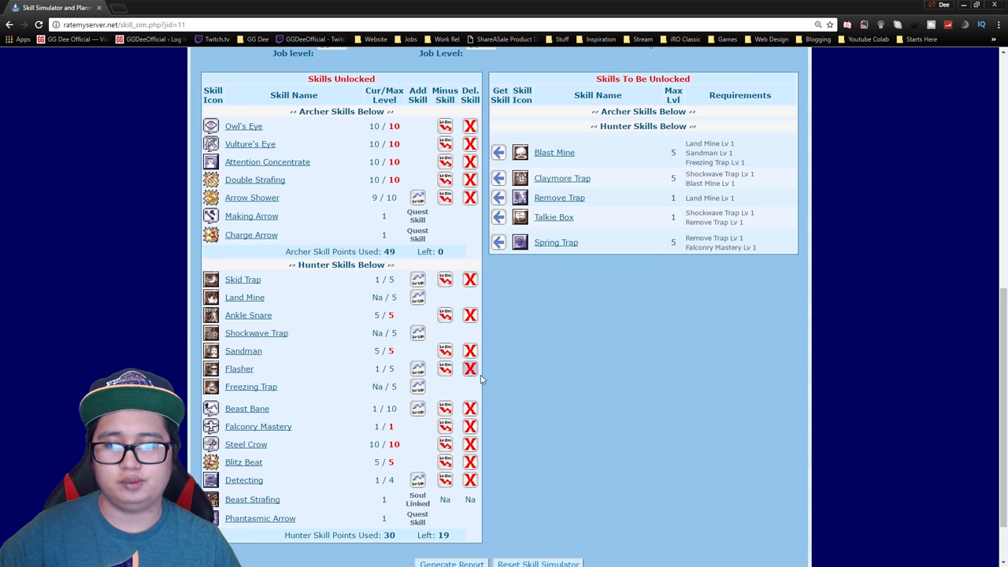
mouse_move(545, 413)
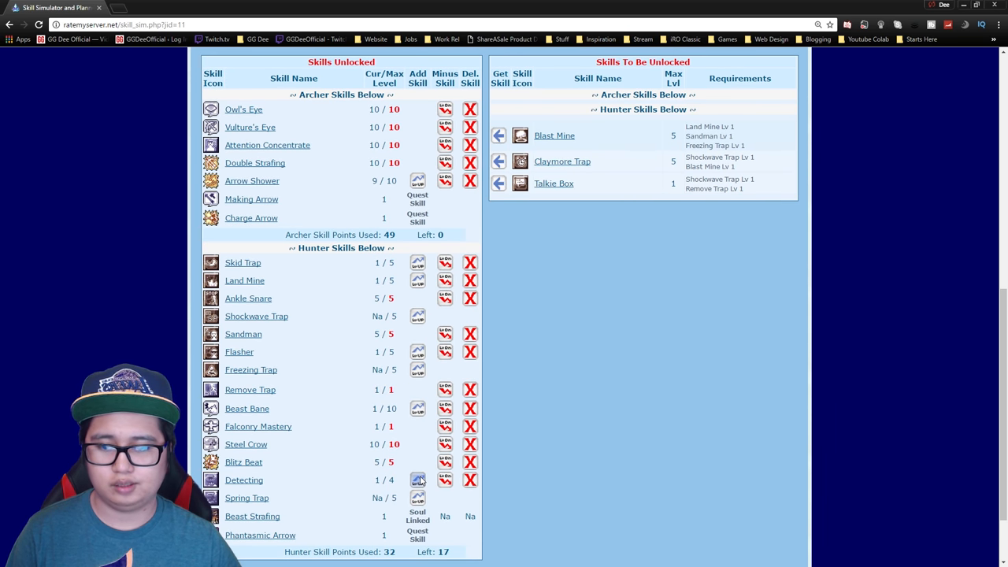
Raise Shockwave Trap and Land Mine to 5/5 and learn the first level of Freezing Trap.
left_click(418, 479)
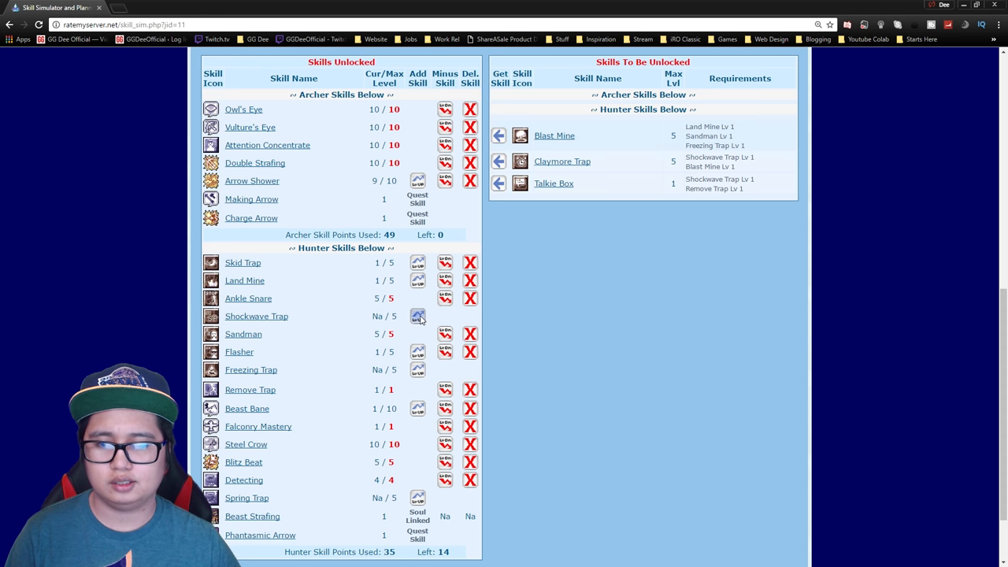
left_click(417, 315)
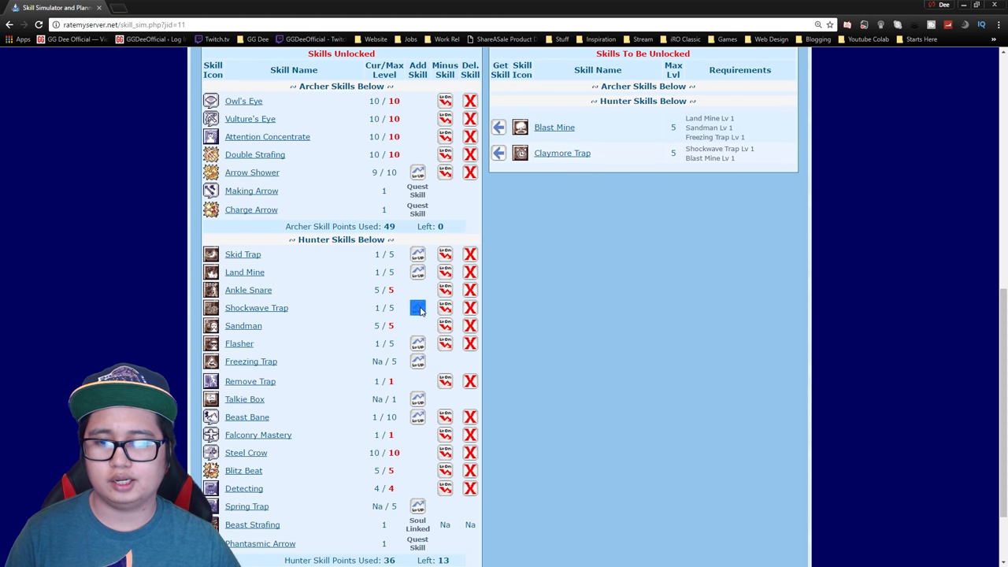
left_click(418, 307)
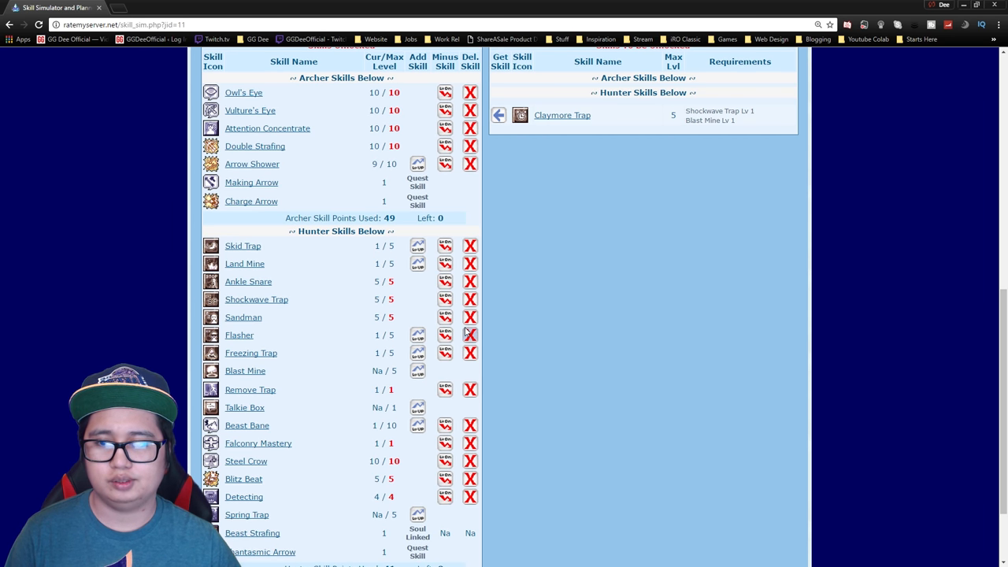
left_click(417, 263)
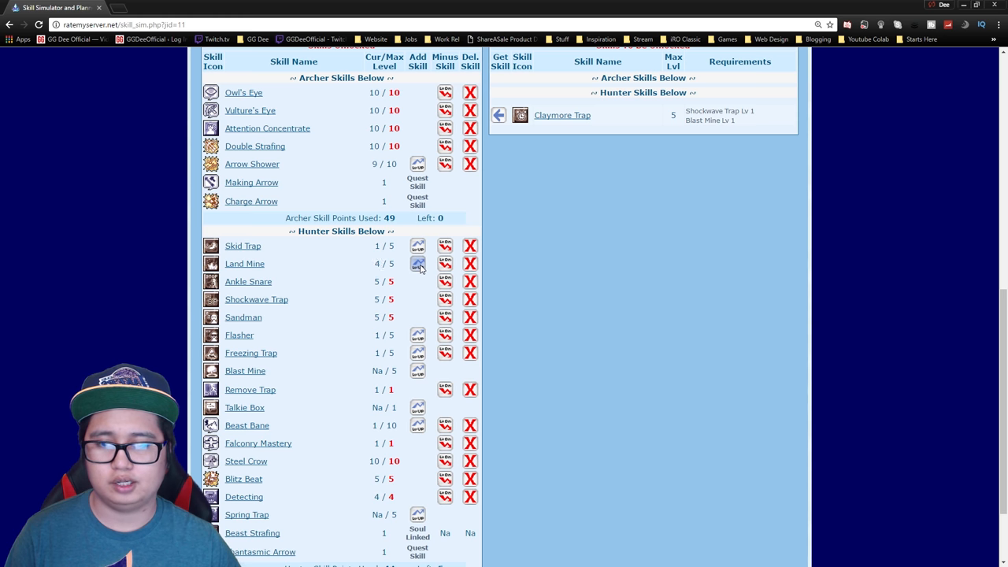
left_click(418, 263)
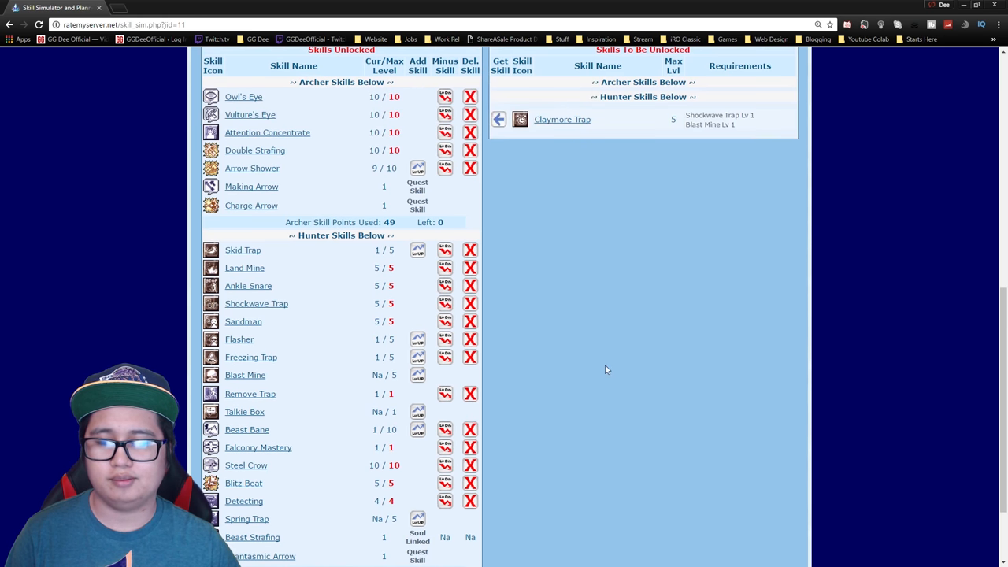
mouse_move(498, 261)
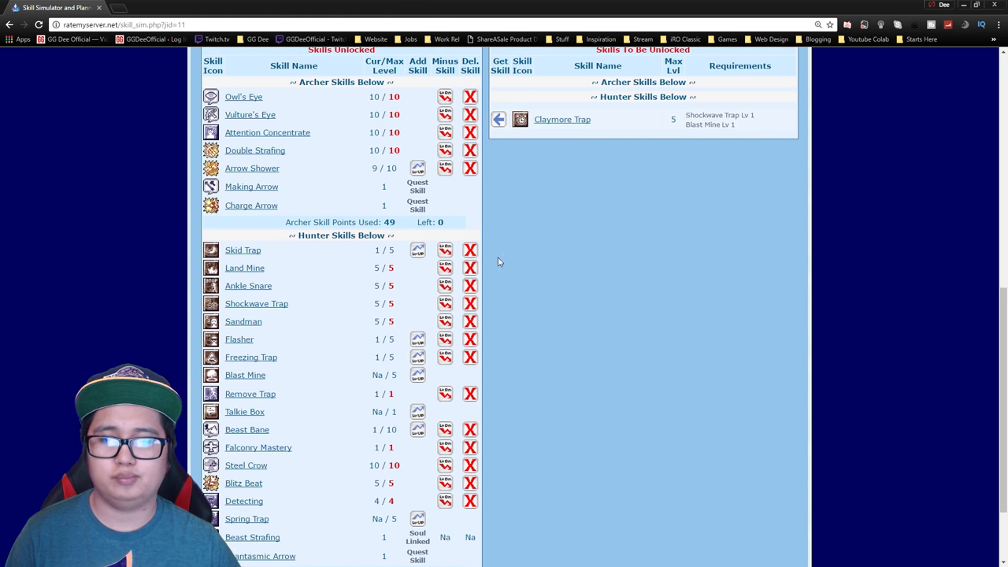
mouse_move(567, 352)
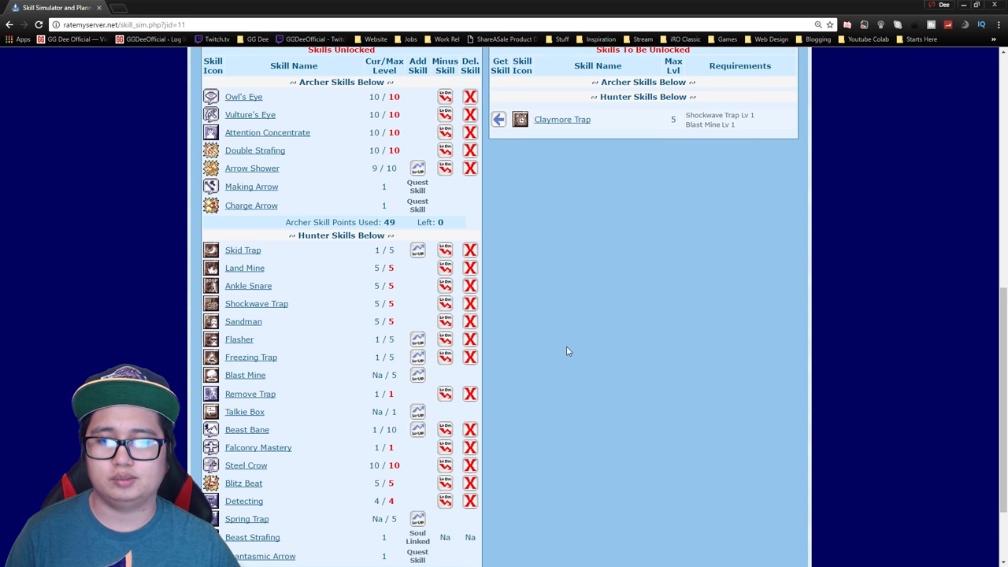
mouse_move(568, 356)
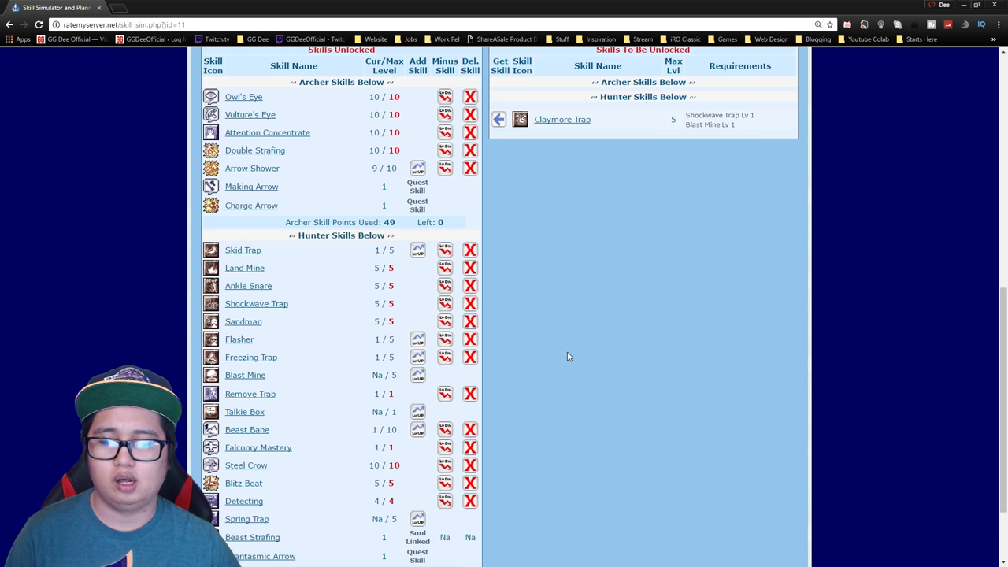
Learn Spring Trap at level 1, reaching 46 hunter points used with 3 left.
scroll("down", 3)
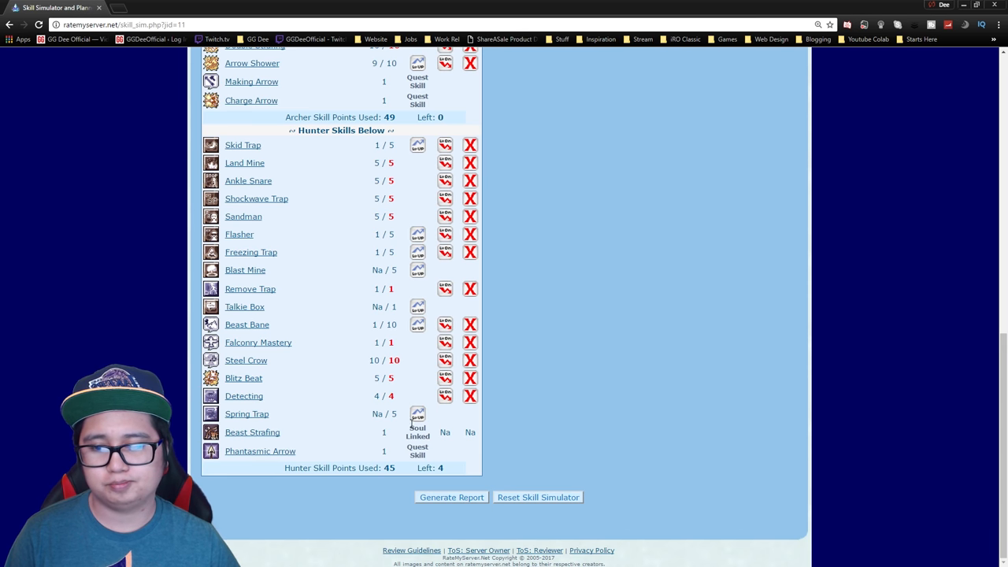
left_click(417, 413)
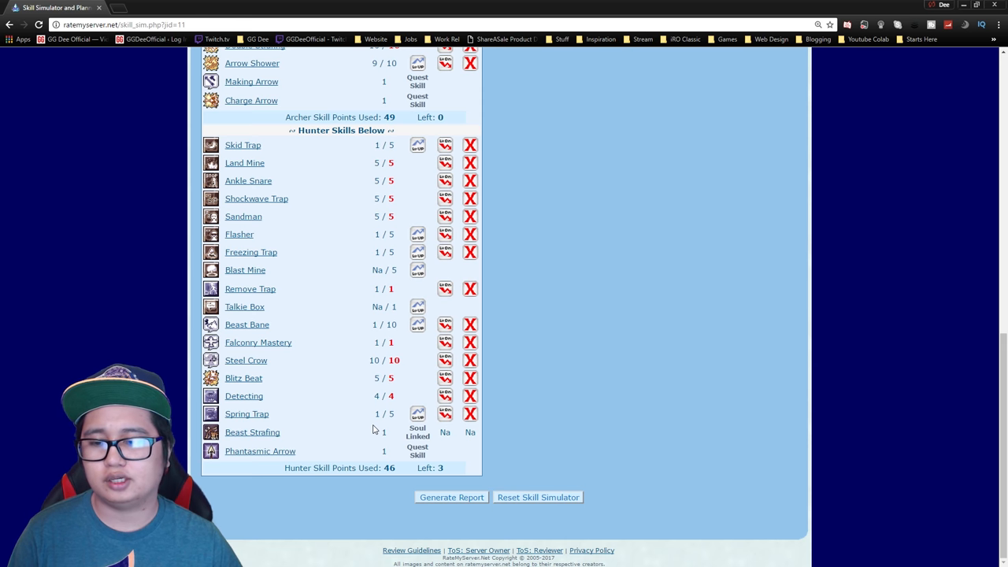
mouse_move(408, 325)
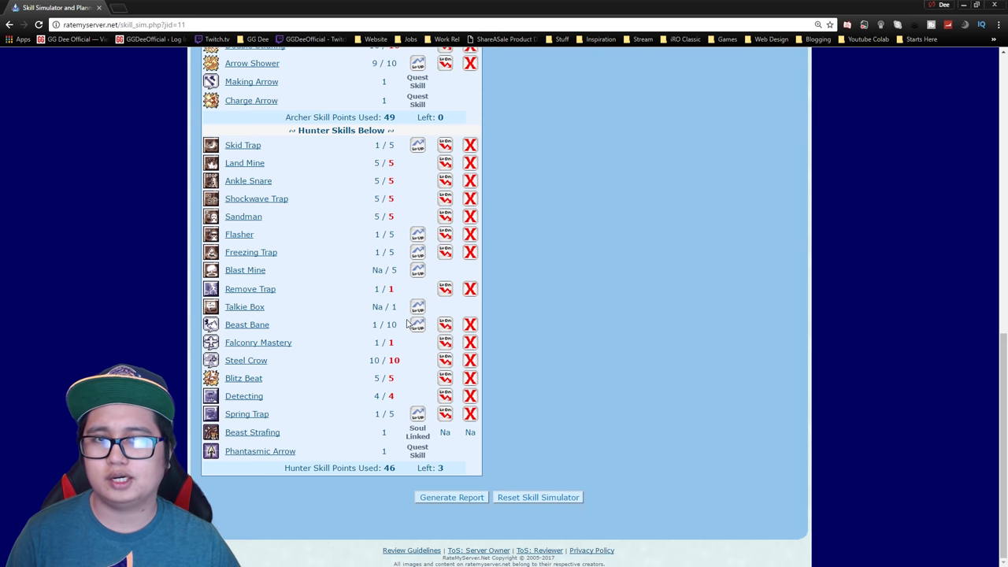
mouse_move(602, 350)
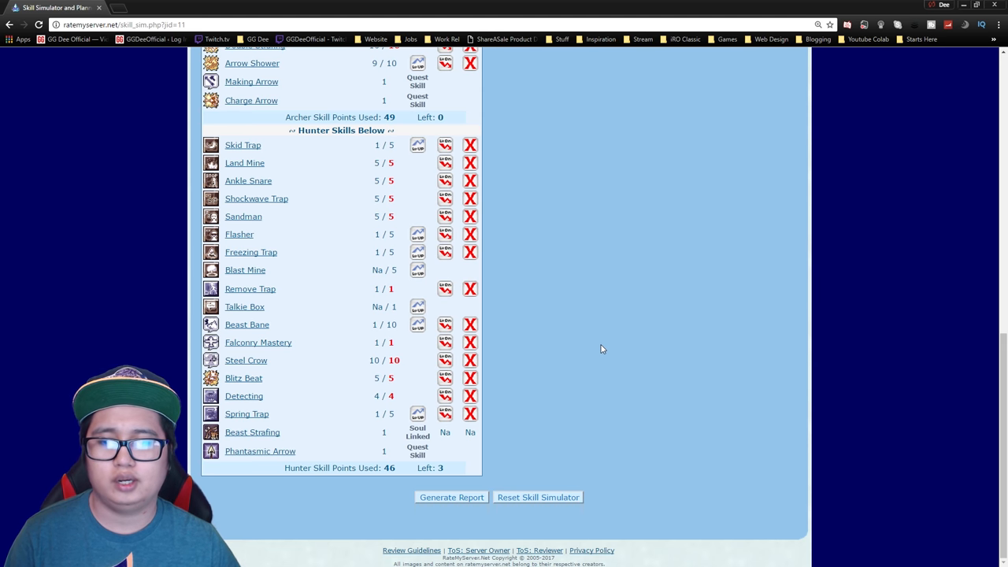
mouse_move(526, 390)
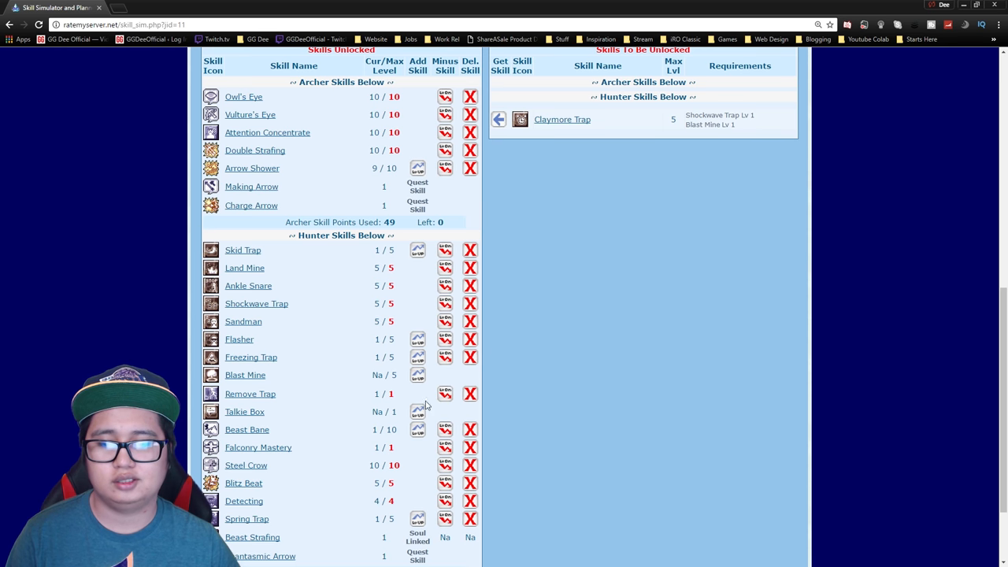
mouse_move(368, 221)
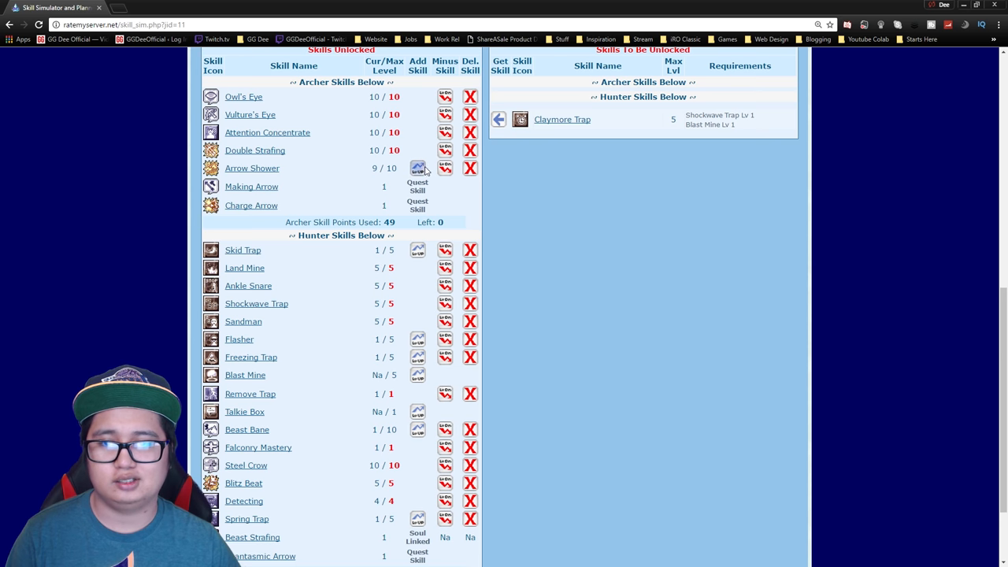
Raise Arrow Shower to 10, learn Talkie Box and bring Skid Trap to 2, leaving 0 hunter points.
left_click(418, 167)
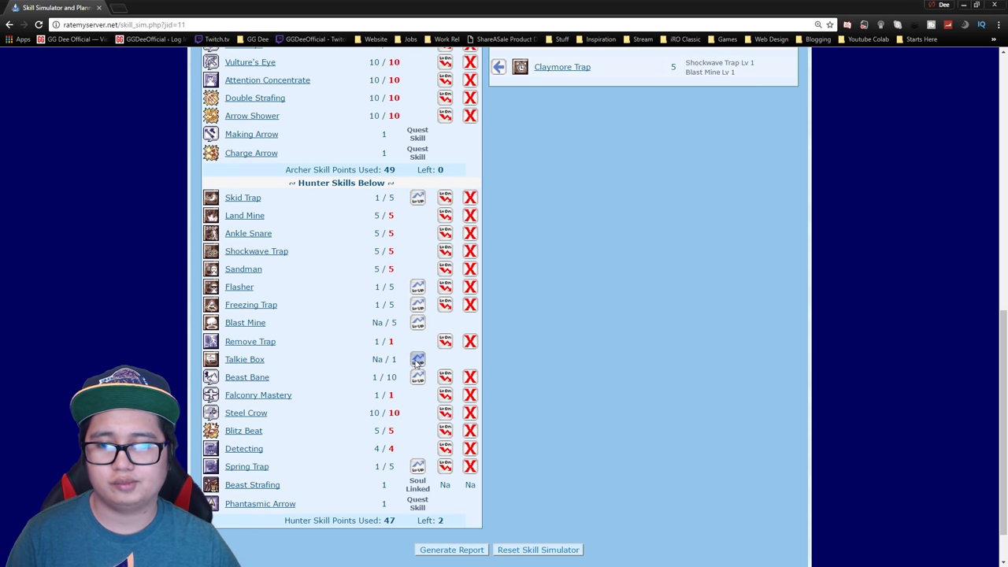
left_click(418, 359)
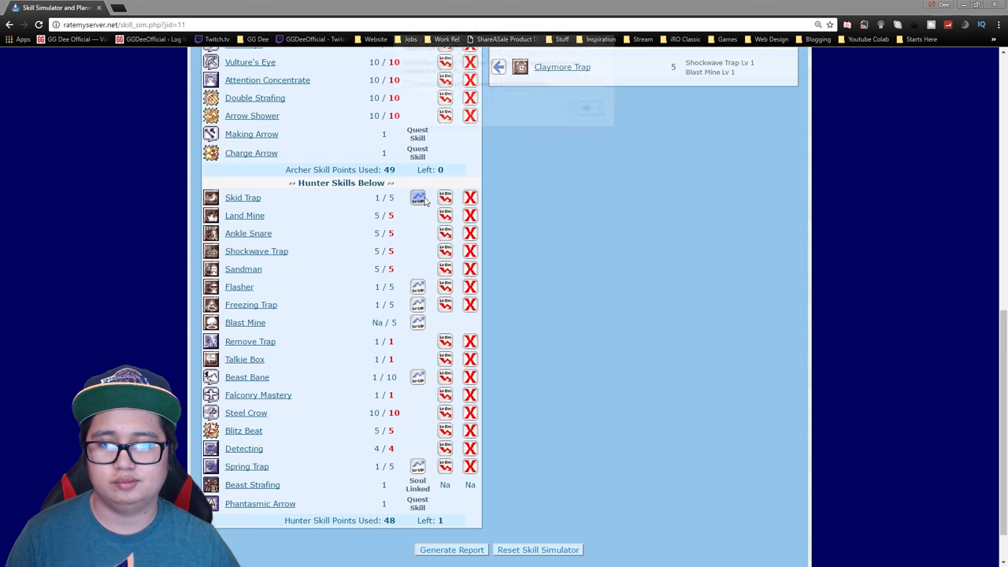
left_click(418, 197)
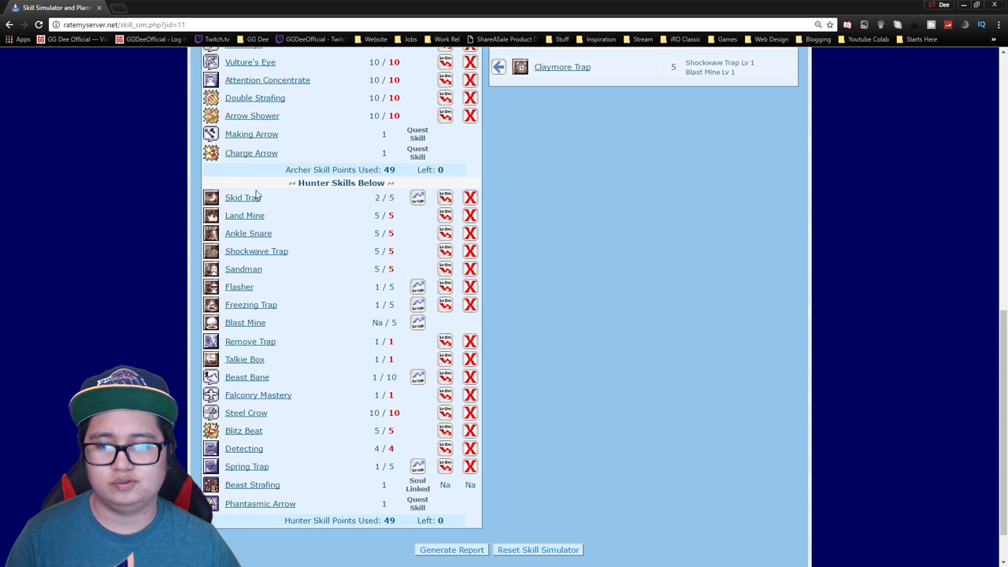
mouse_move(630, 495)
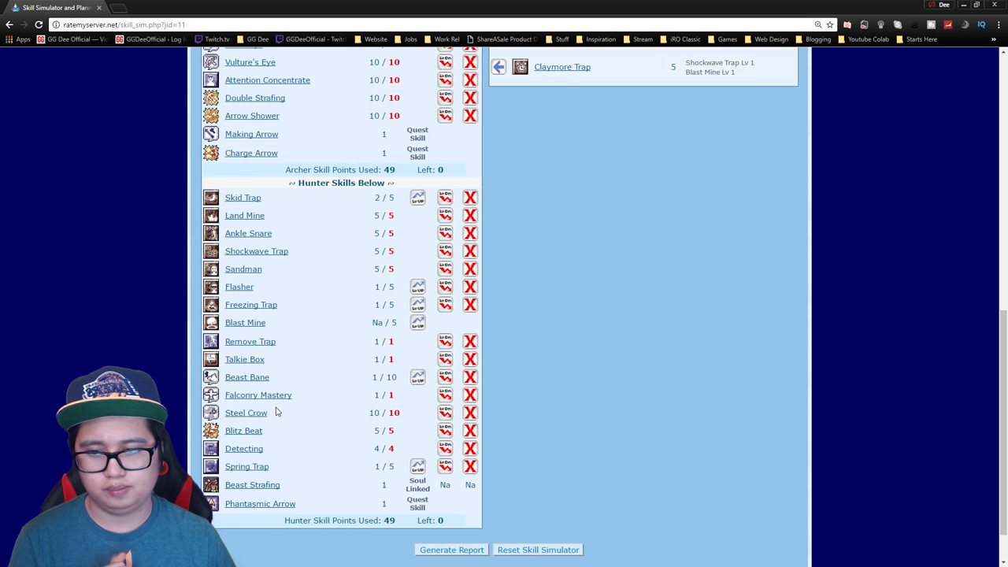
scroll("up", 3)
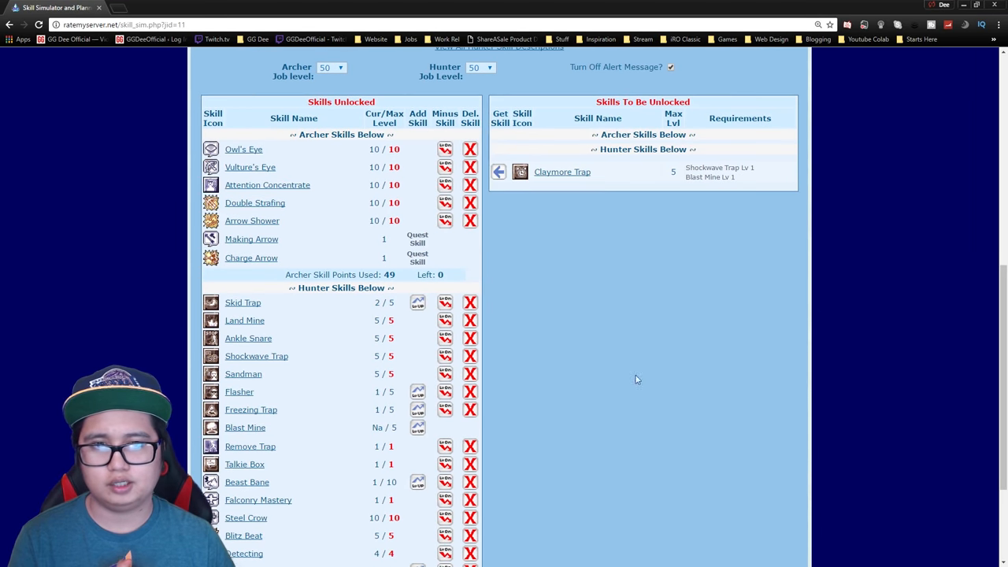